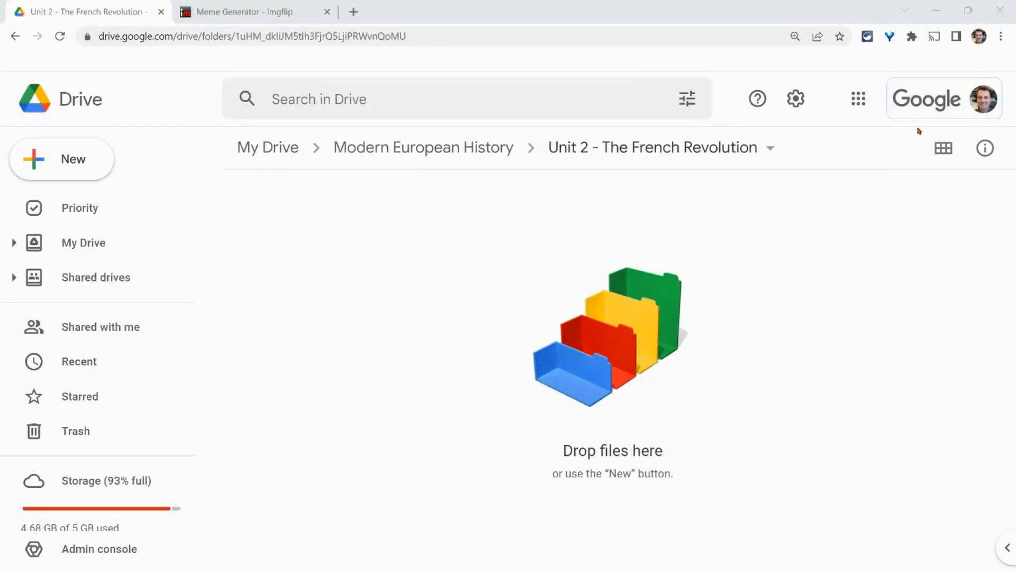
mouse_move(873, 265)
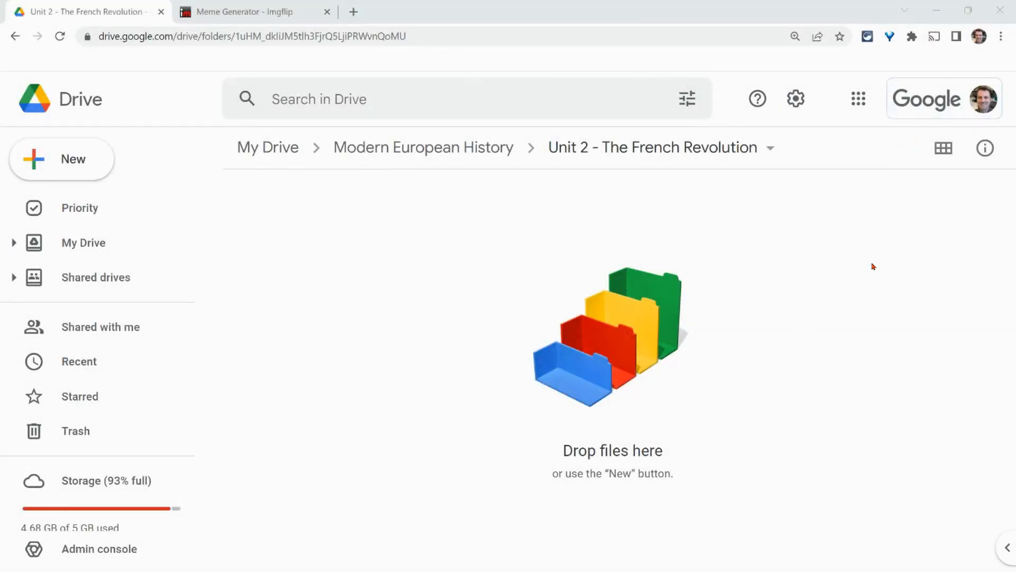
mouse_move(509, 269)
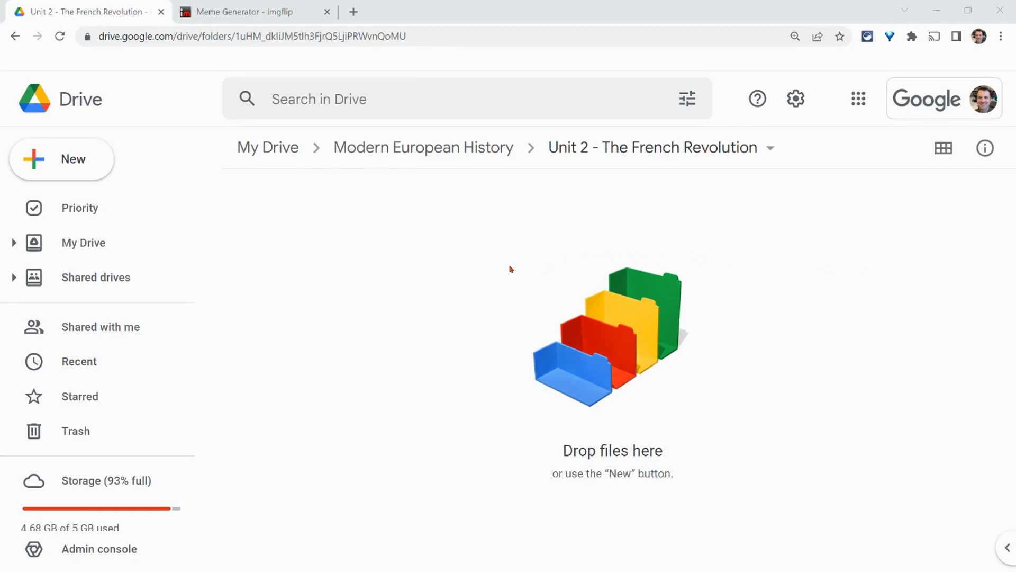
mouse_move(491, 272)
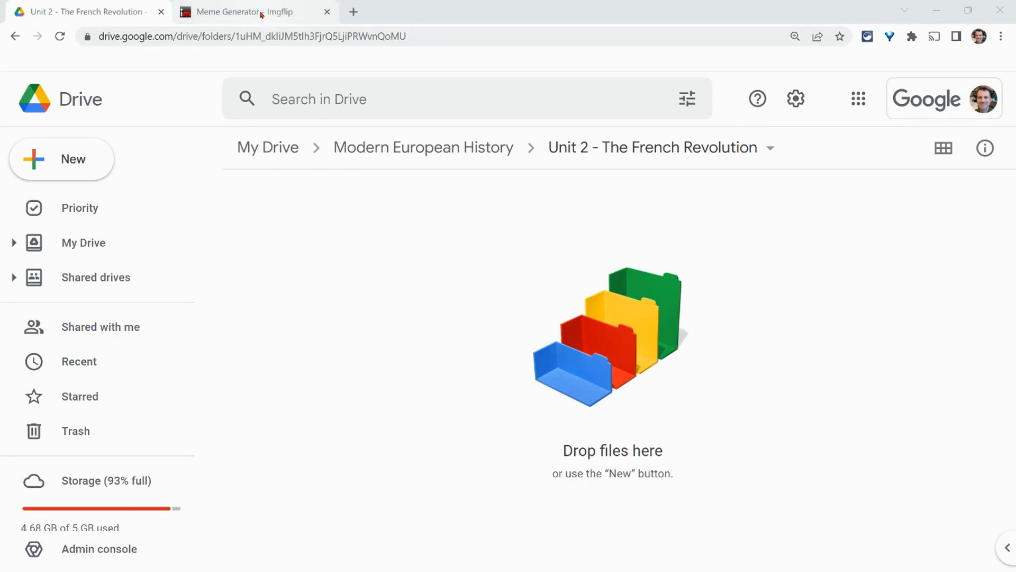
- Generate the Welcome to the Estates-General meme in Imgflip and save it as download.jpg in Downloads
left_click(244, 12)
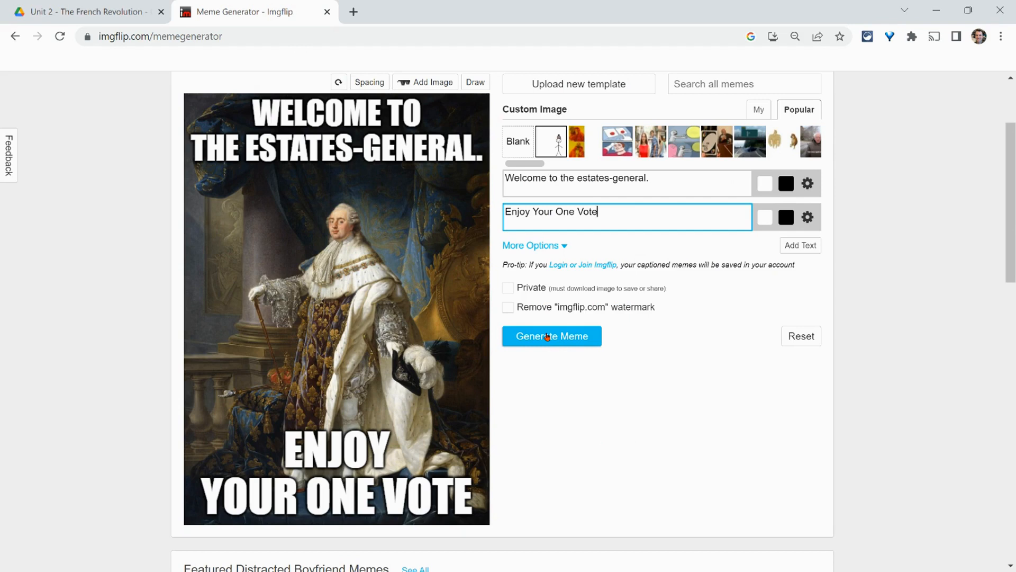
left_click(552, 335)
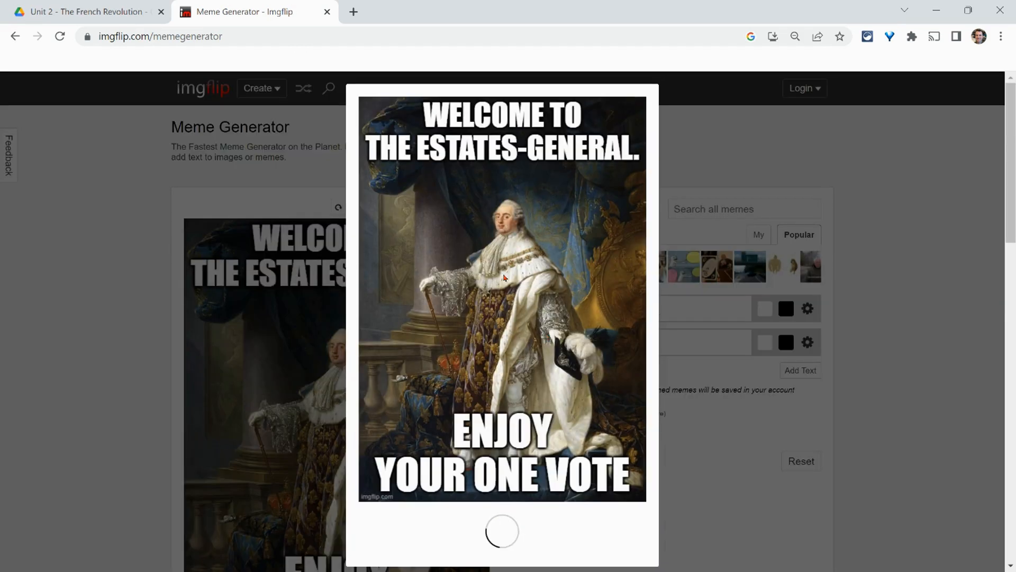
right_click(503, 279)
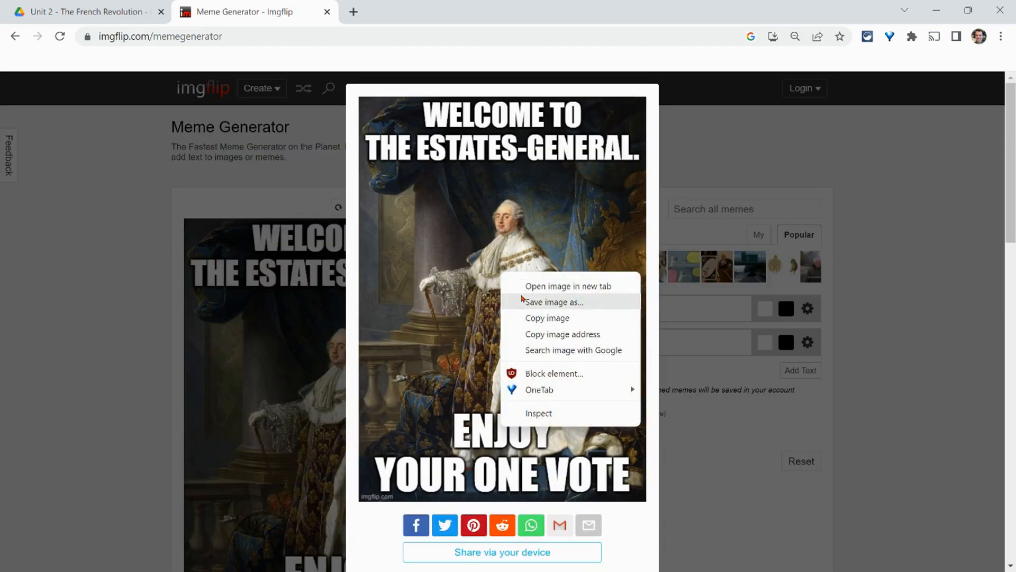
left_click(554, 301)
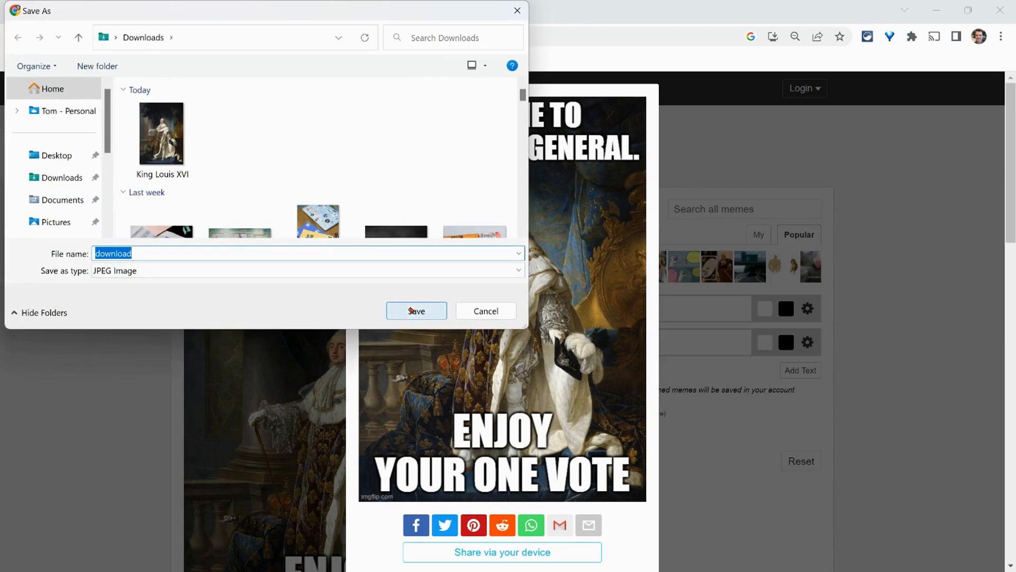
left_click(416, 311)
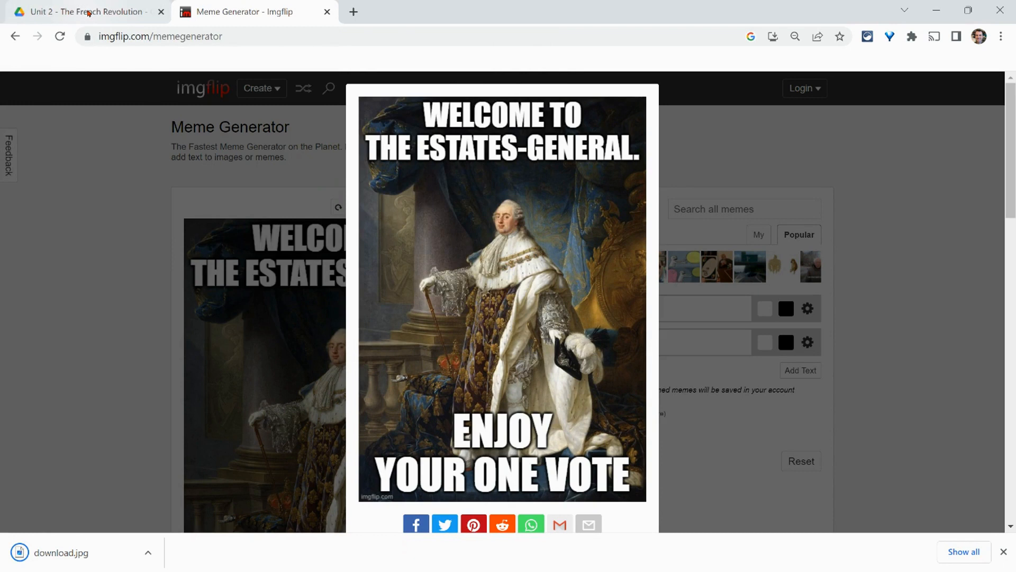
- Upload download.jpg from Downloads to the Unit 2 - The French Revolution Drive folder
left_click(83, 12)
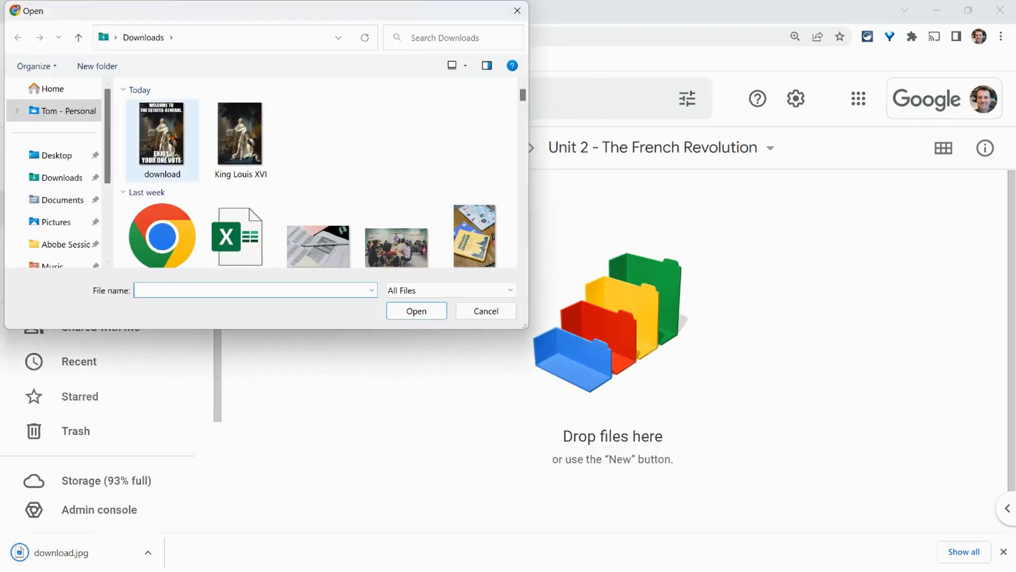
left_click(416, 312)
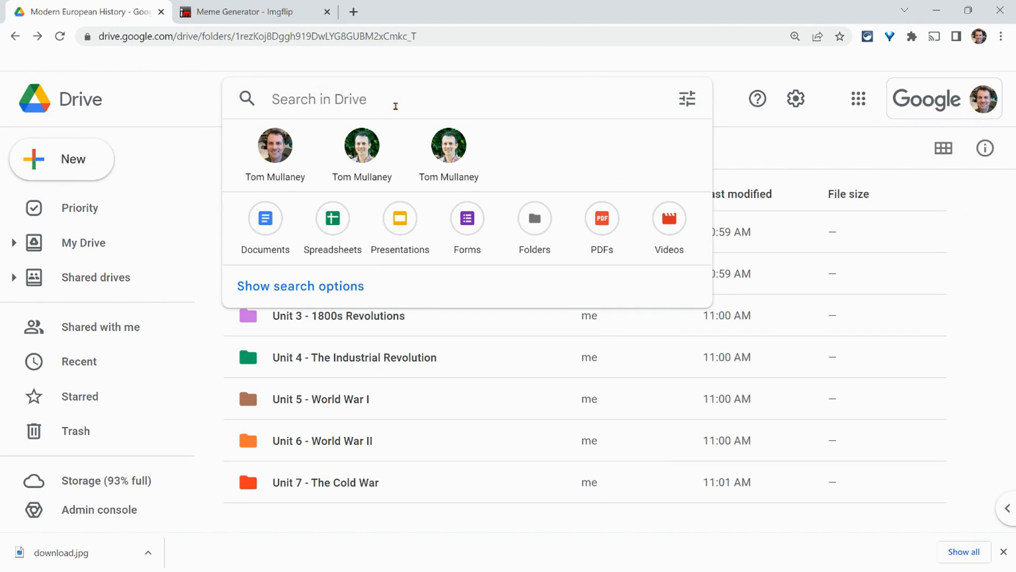
- Search Drive for 'estates-general' filtered to Photos & images and preview download.jpg
type("estates-")
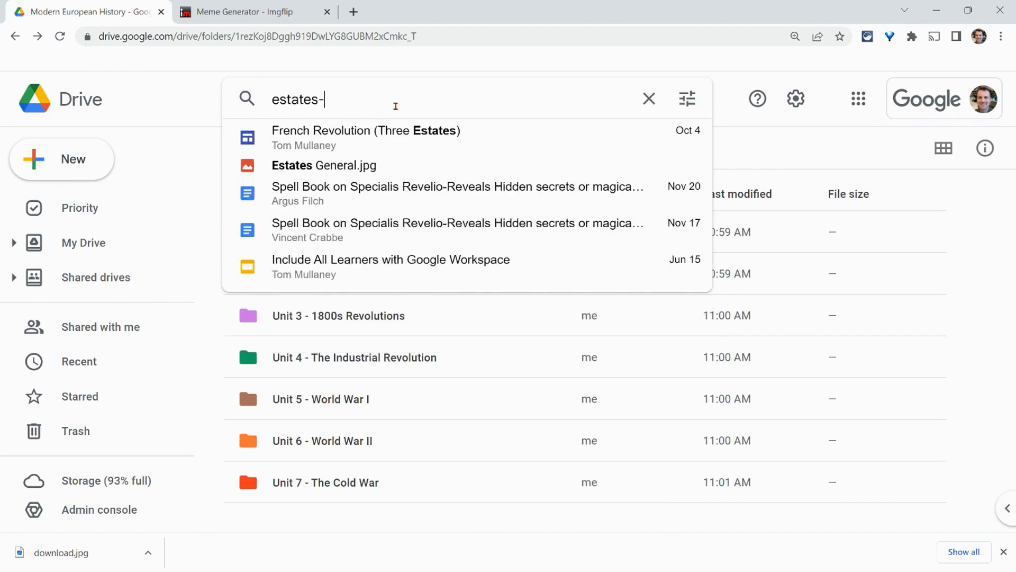
type("general")
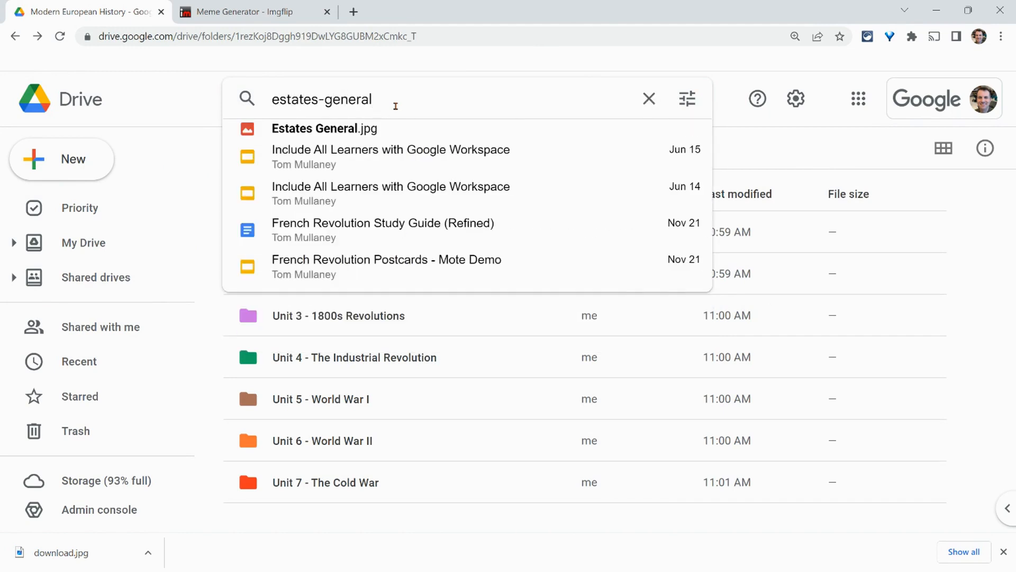
left_click(686, 99)
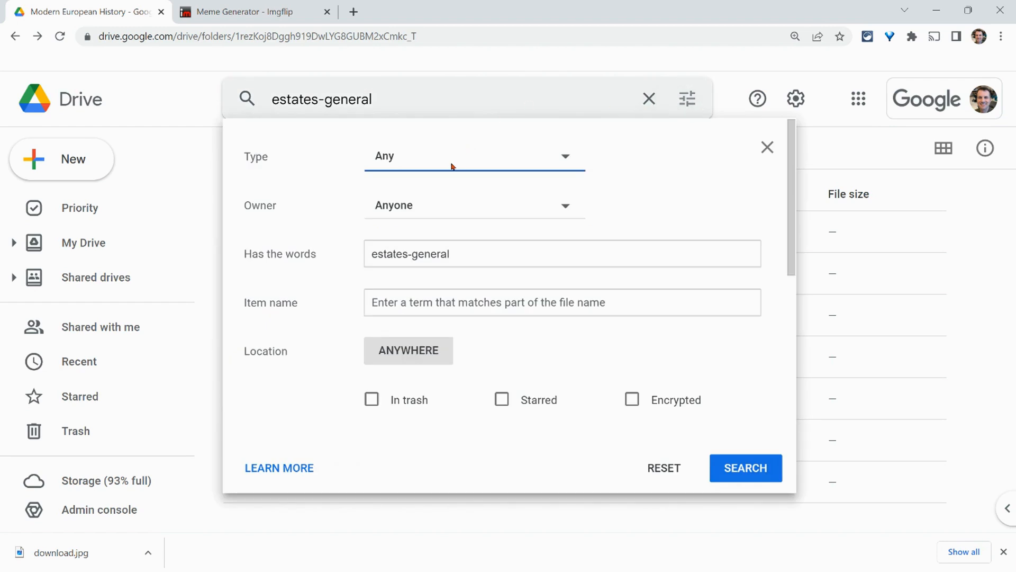
left_click(473, 155)
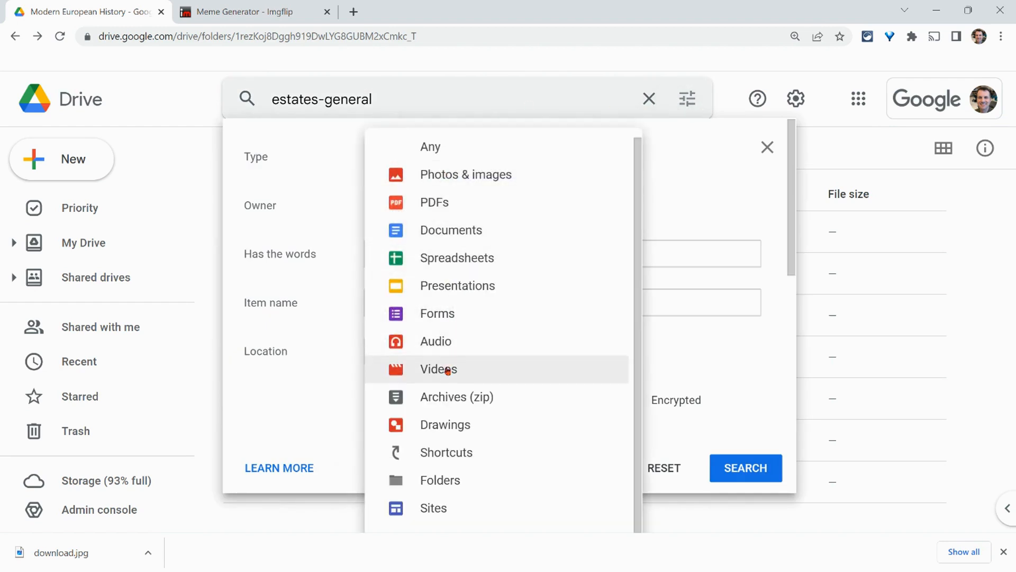
left_click(465, 174)
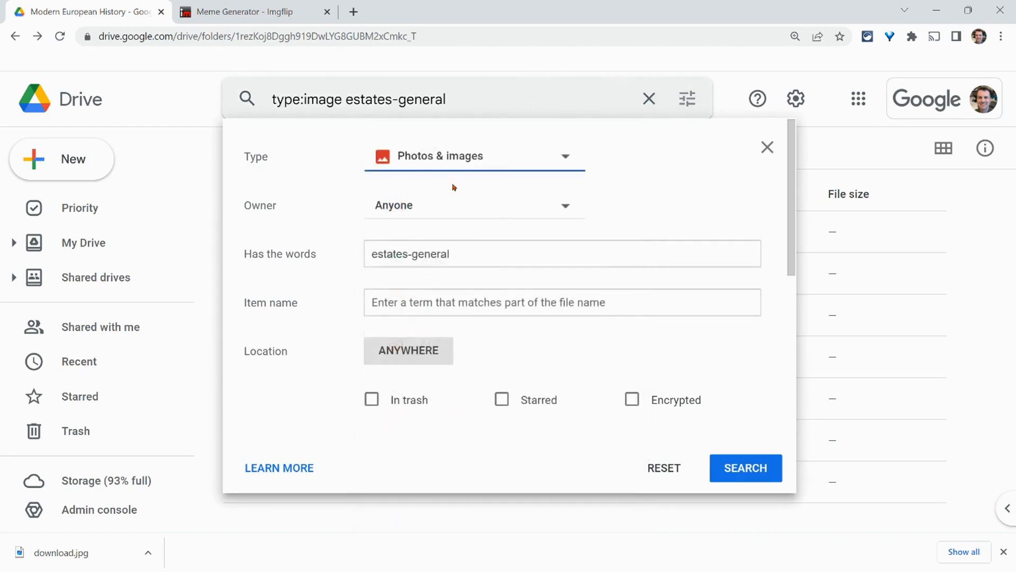
left_click(745, 467)
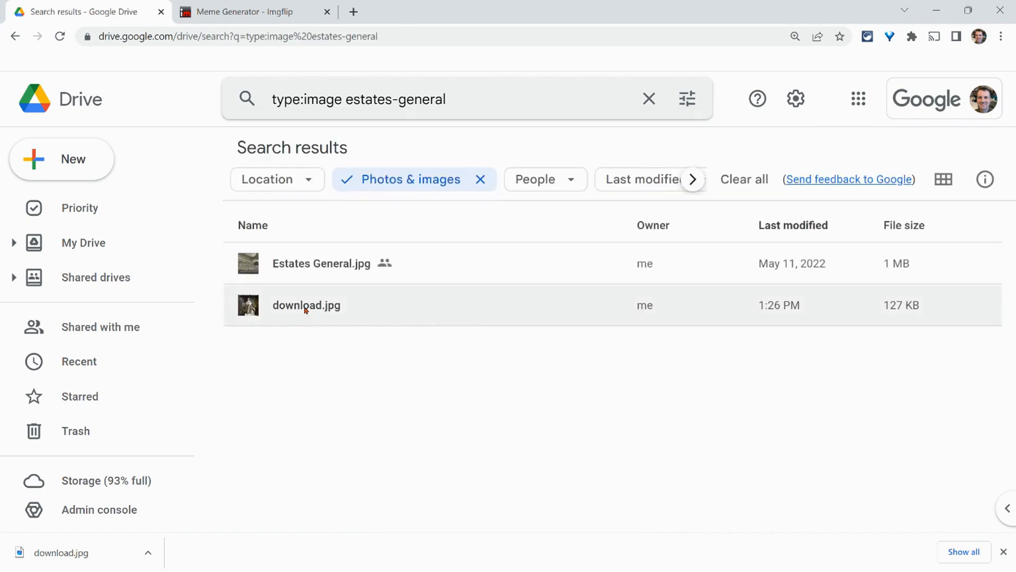
double_click(306, 305)
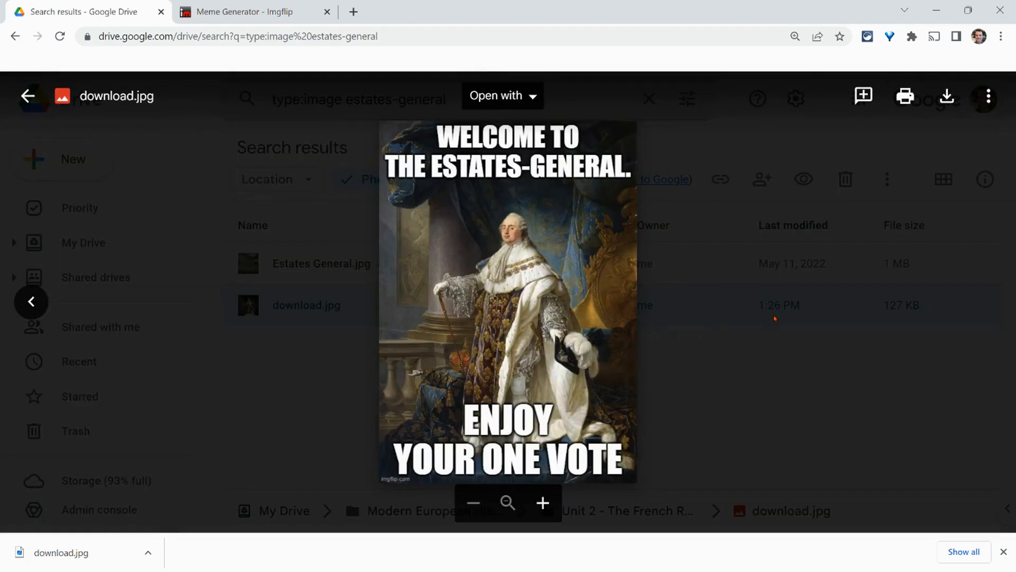